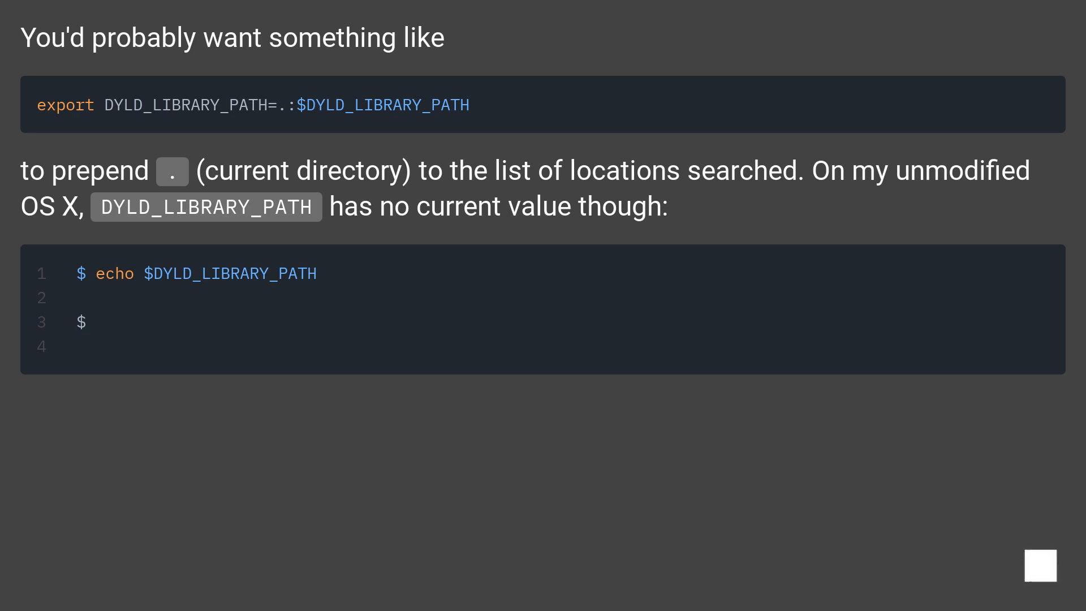
{"action": "scroll", "scroll_direction": "down", "scroll_amount": 3}
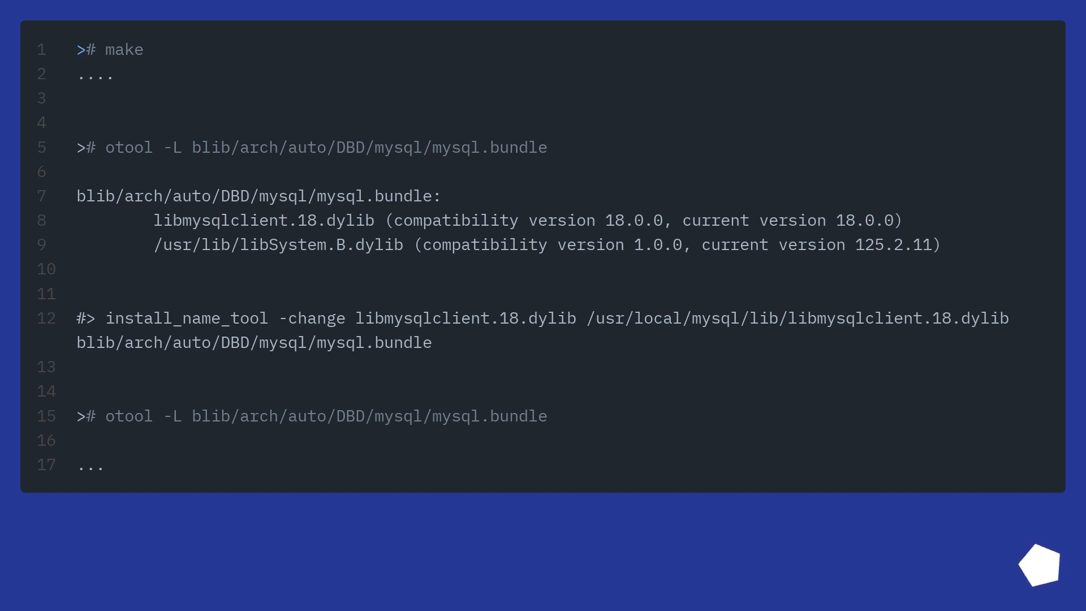
{"action": "scroll", "scroll_direction": "down", "scroll_amount": 3}
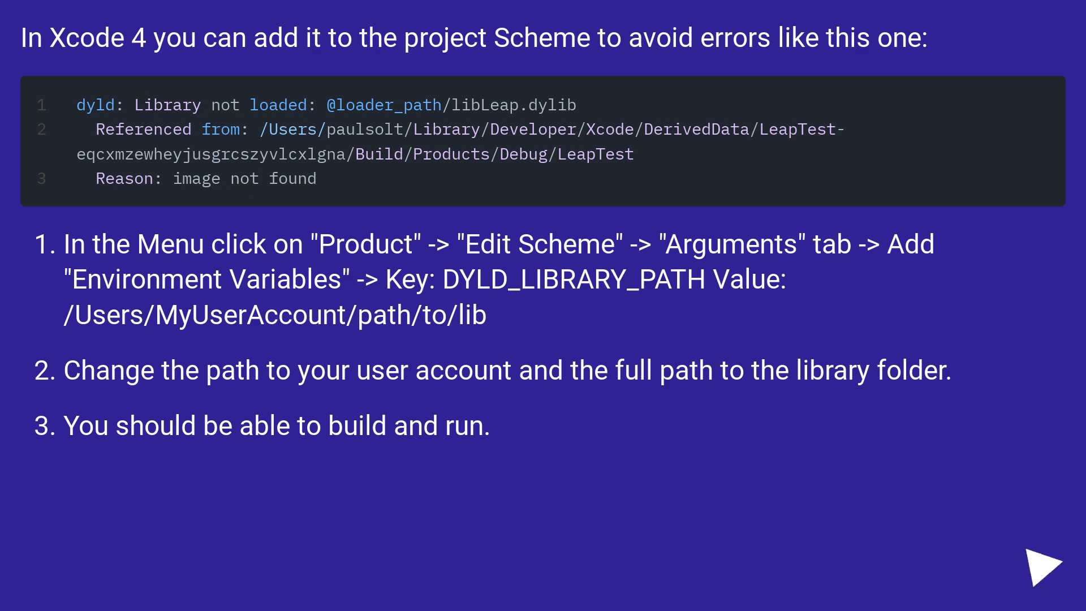
{"action": "left_click", "coordinate": [1046, 566]}
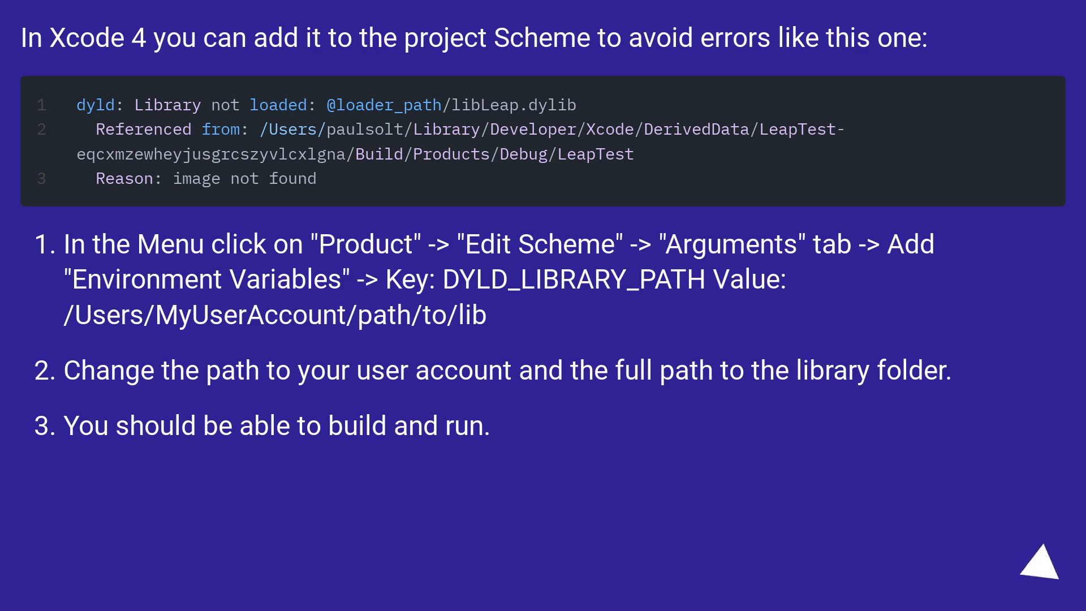
{"action": "left_click", "coordinate": [1040, 574]}
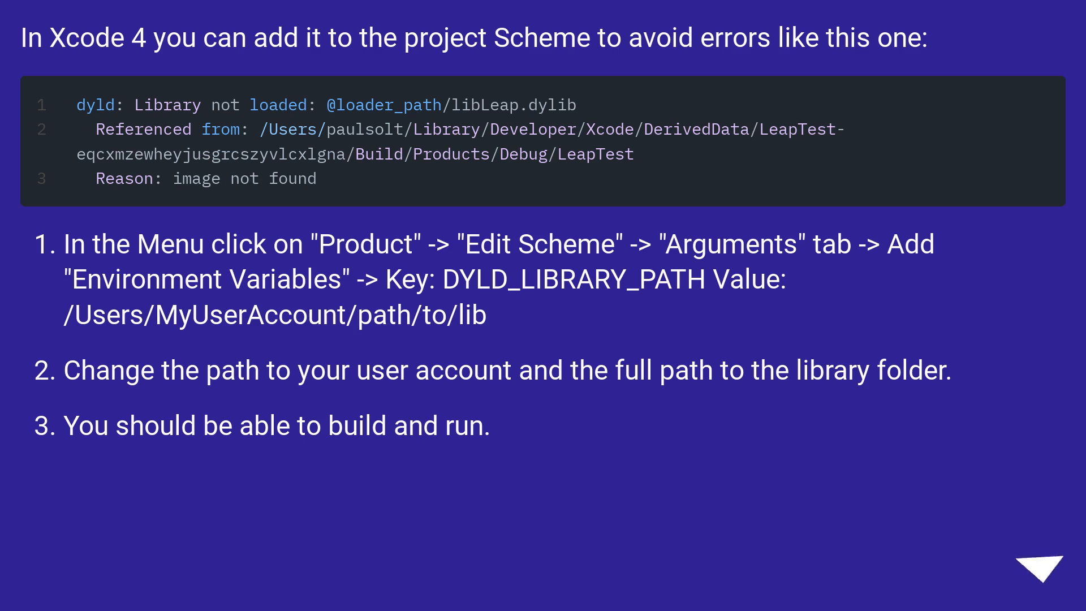
{"action": "left_click", "coordinate": [1030, 562]}
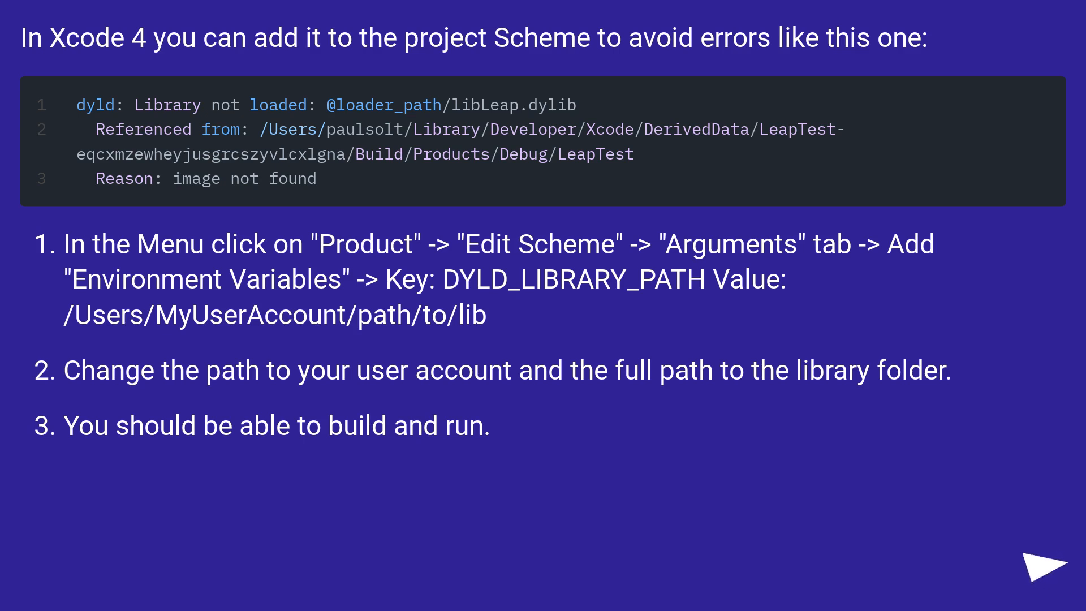
{"action": "left_click", "coordinate": [1049, 568]}
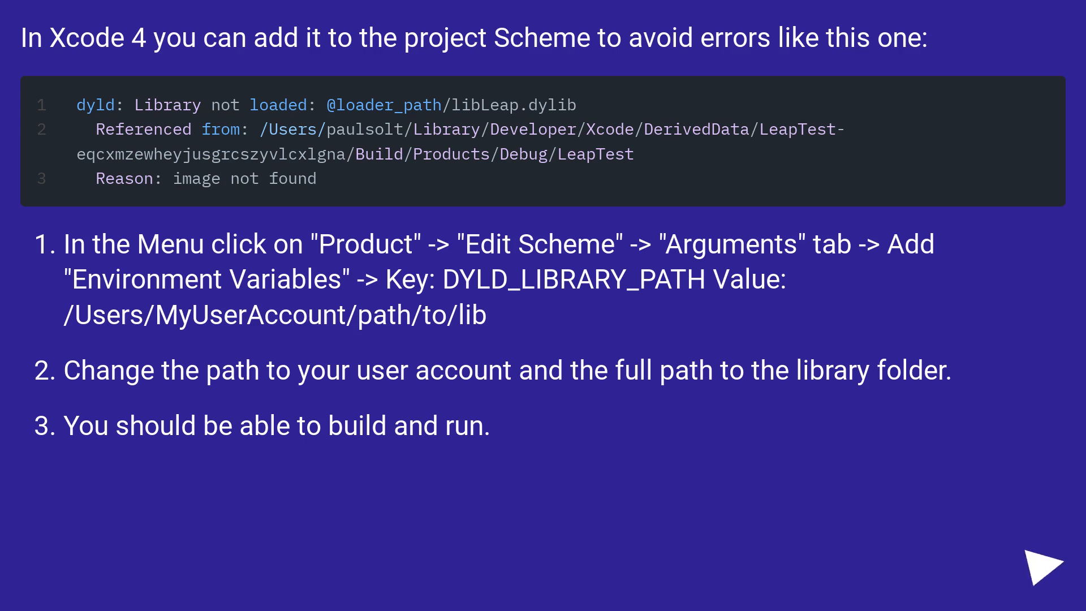
{"action": "left_click", "coordinate": [1046, 562]}
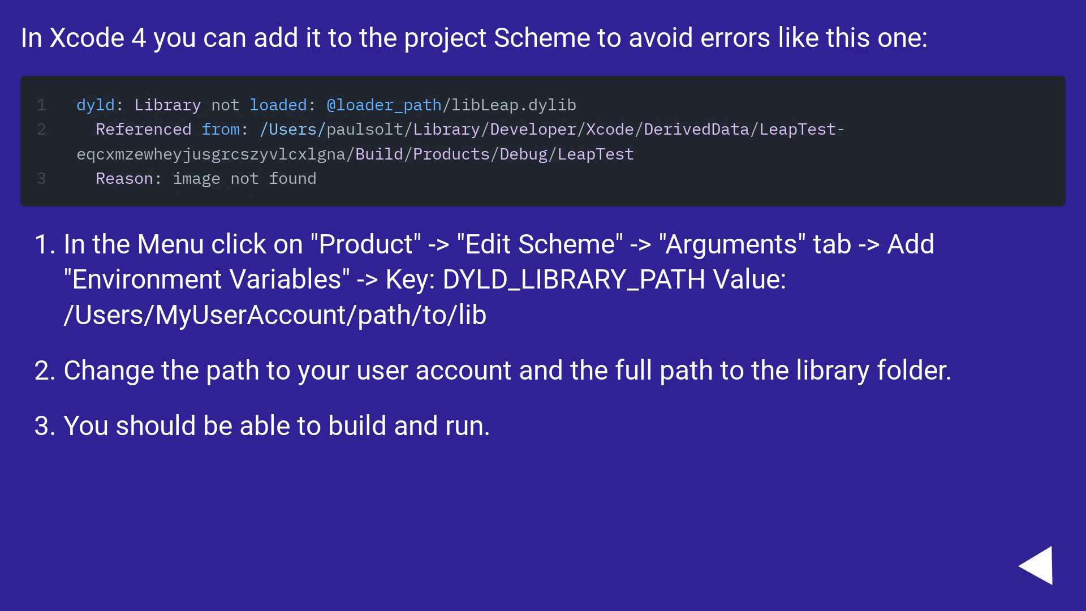